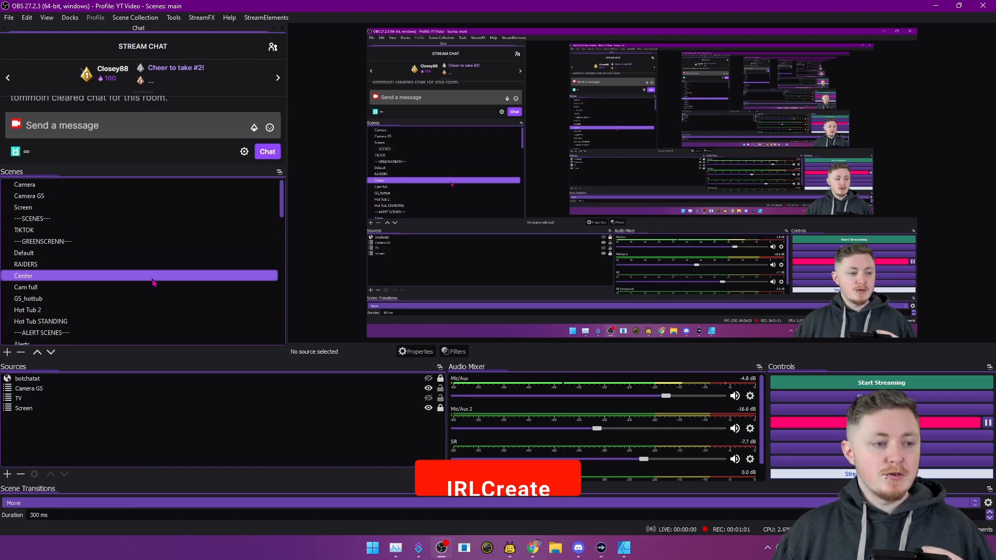
# - Switch to the Camera scene and select its base cam source
pyautogui.click(29, 197)
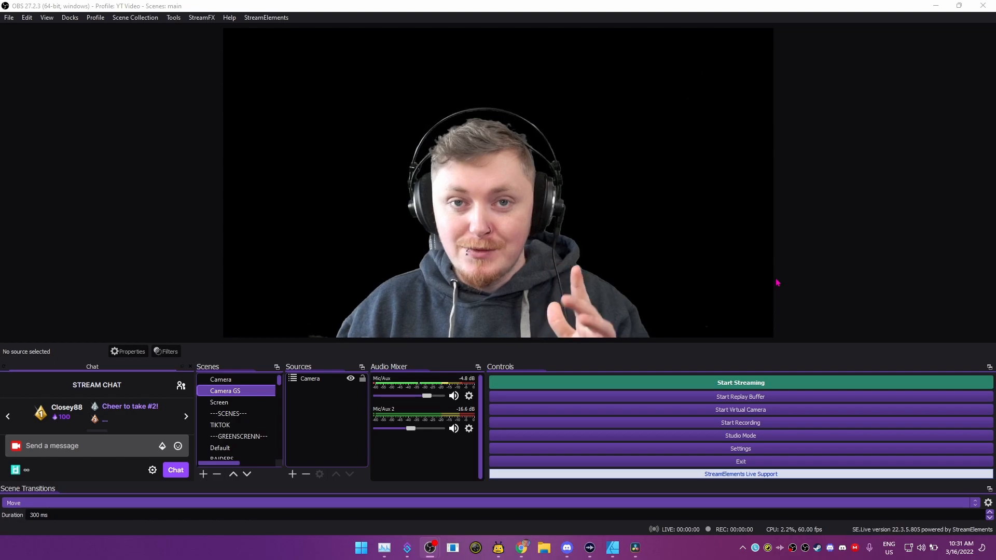
pyautogui.click(218, 402)
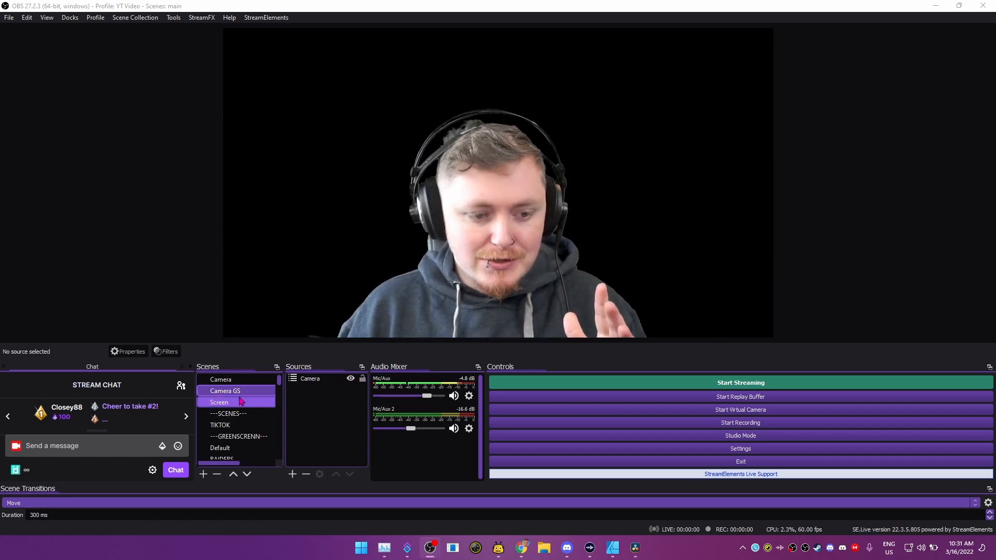
pyautogui.click(310, 379)
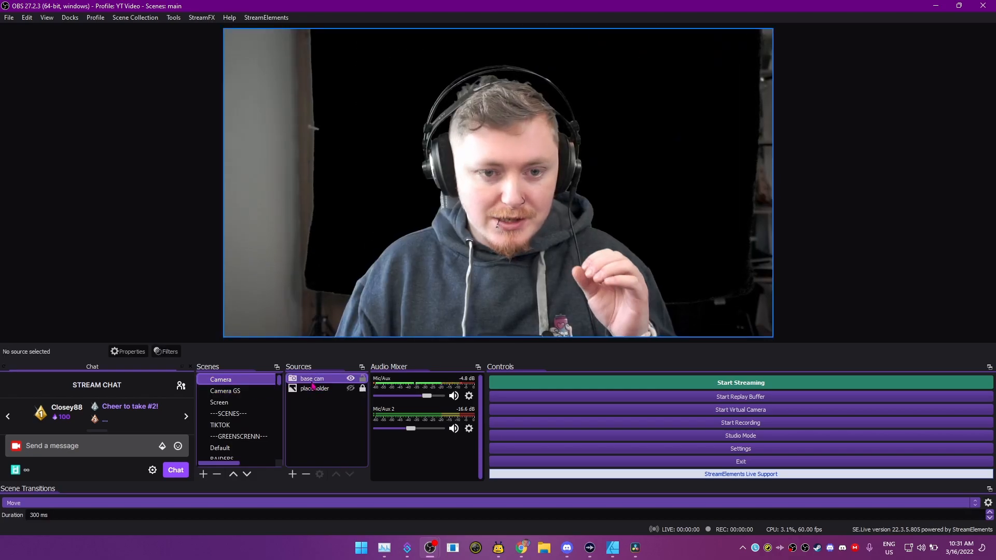
pyautogui.click(312, 377)
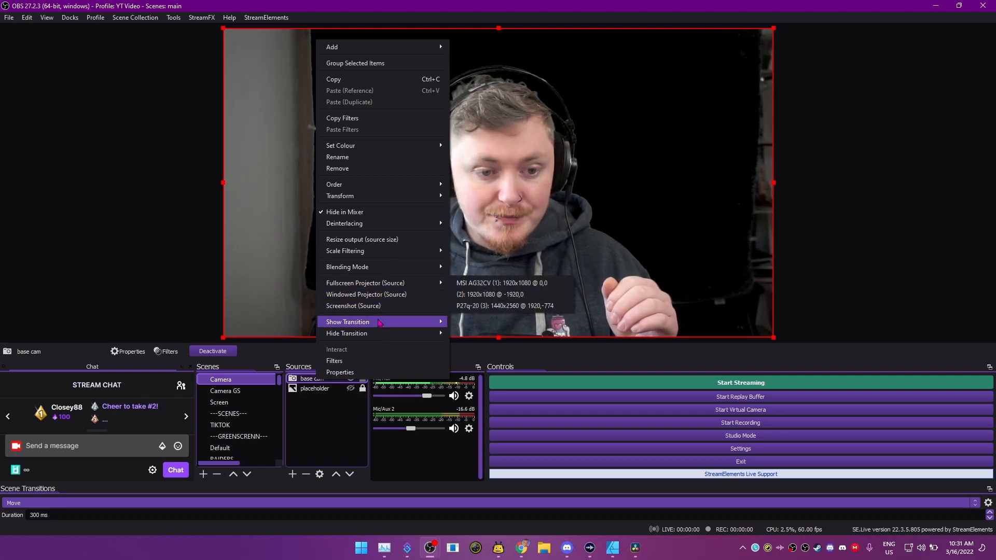
pyautogui.moveTo(340, 196)
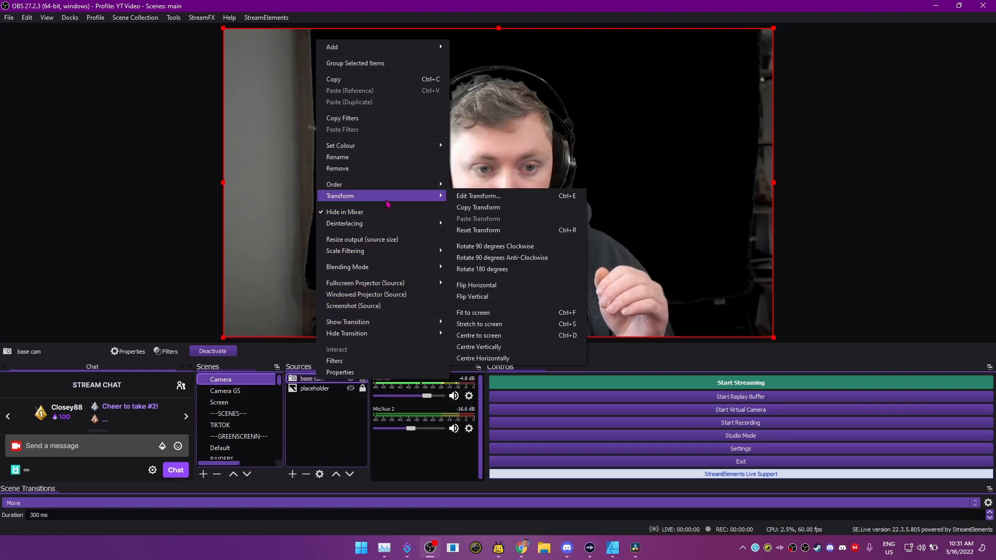
pyautogui.moveTo(478, 196)
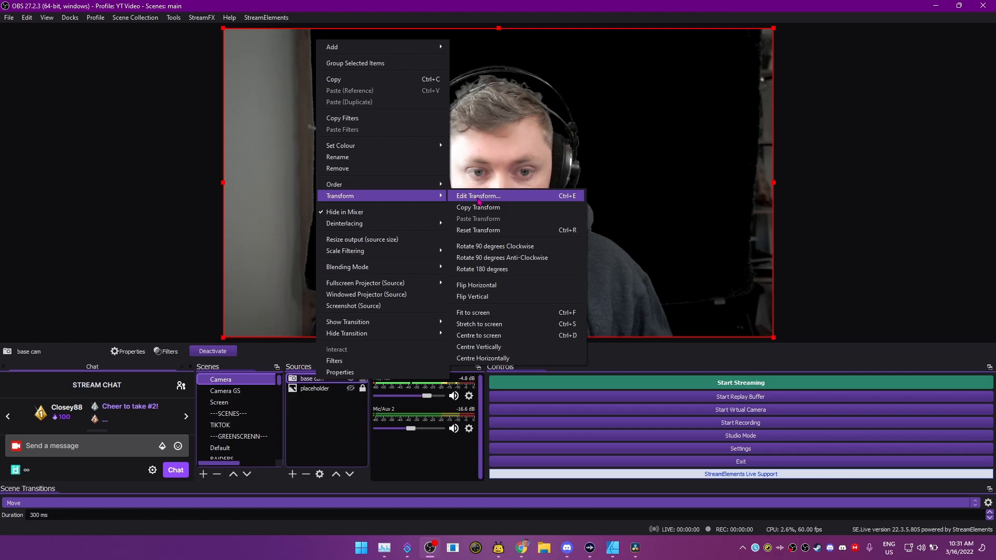
# - Set base cam's positional alignment to Centre in Edit Transform (960, 540 at 1920x1080)
pyautogui.click(477, 196)
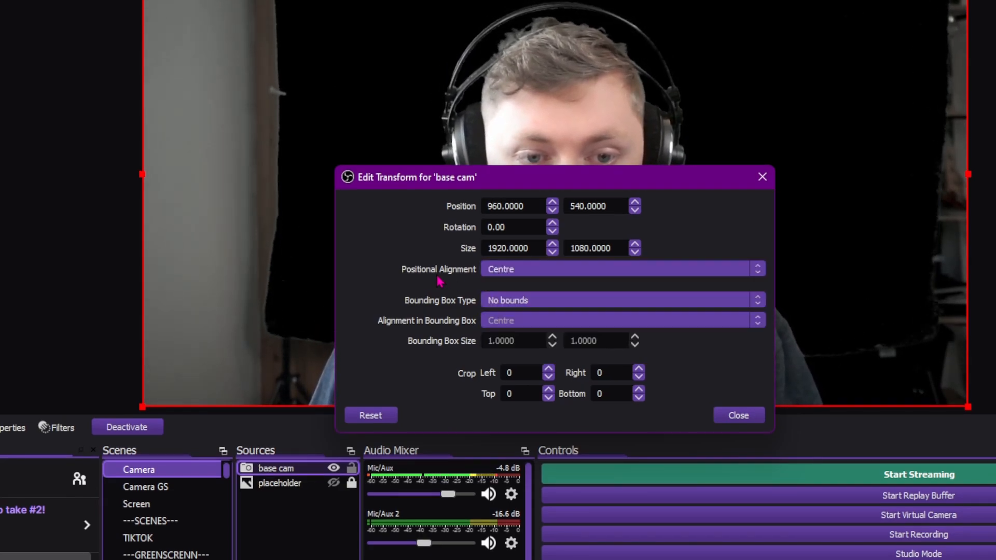
pyautogui.click(622, 269)
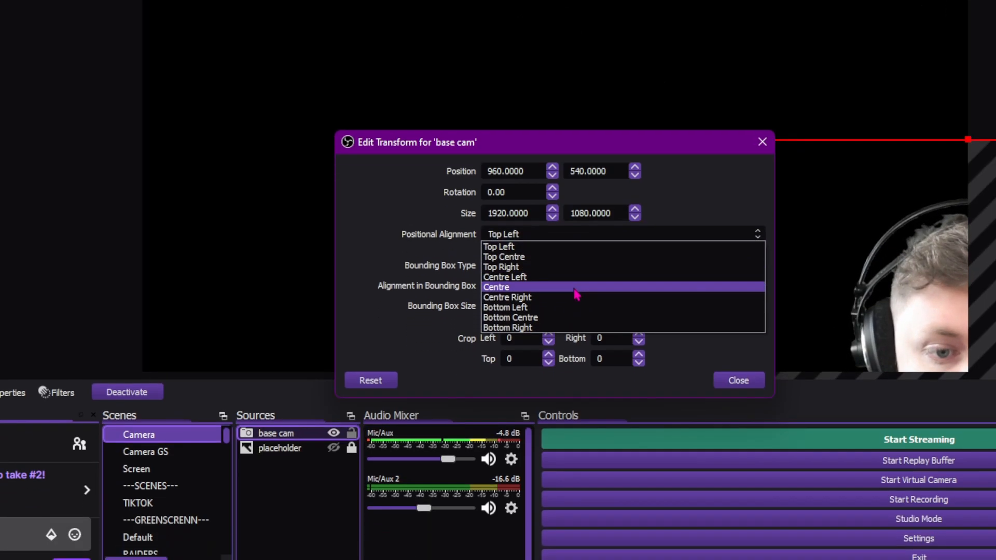
pyautogui.click(496, 287)
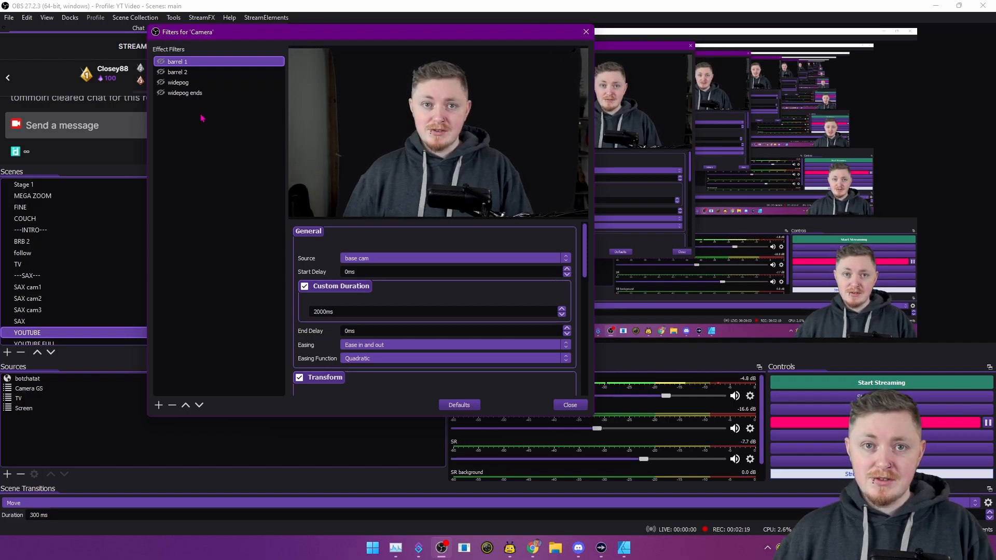
# - Review the widepog and barrel 1 filters on Camera, then start adding a new filter
pyautogui.click(177, 83)
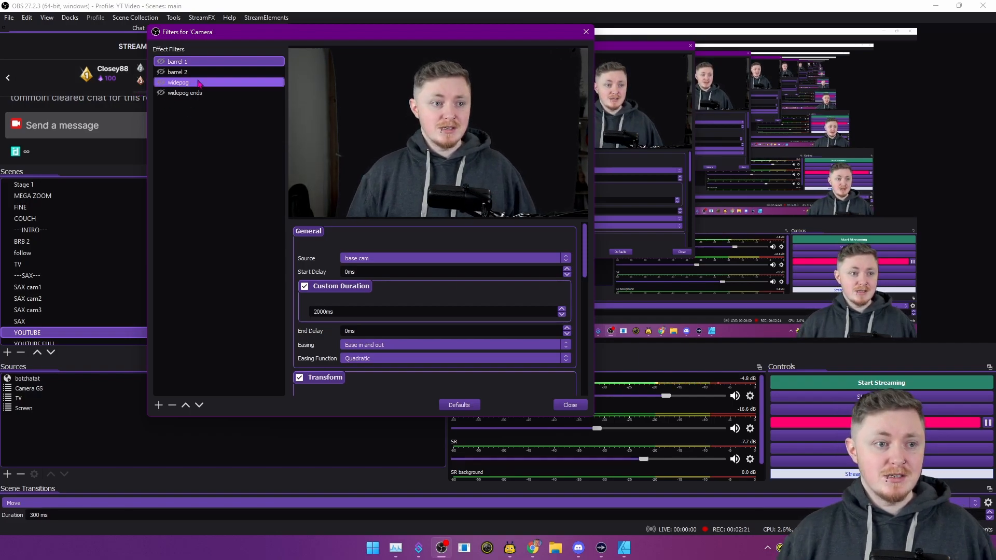
pyautogui.click(158, 405)
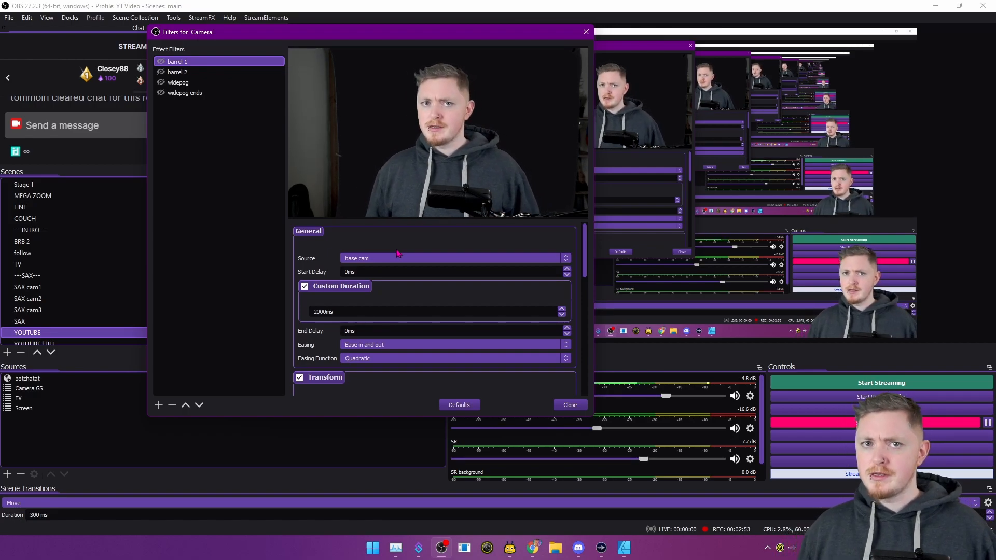
pyautogui.click(178, 71)
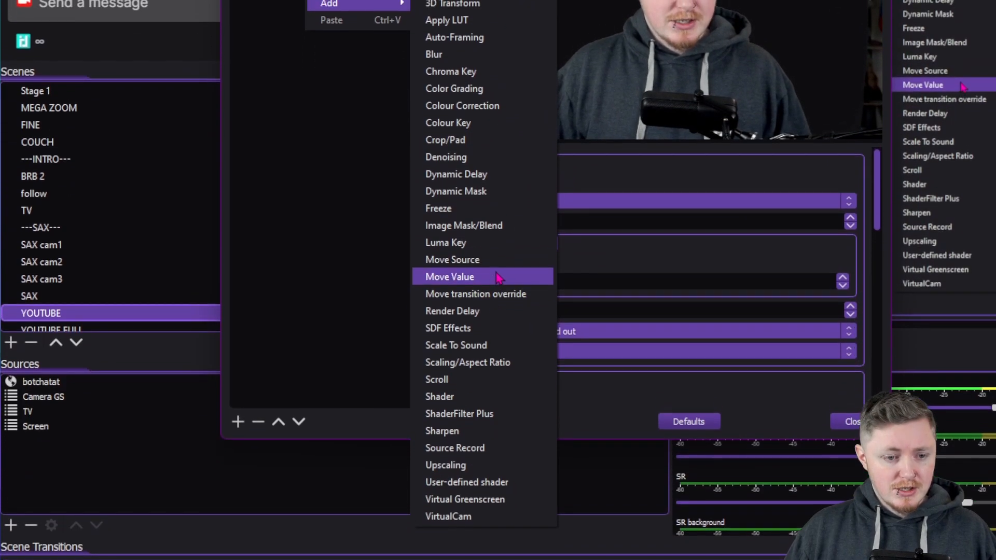
# - Add a Move Source filter named bar 1 that moves the base cam source
pyautogui.click(452, 260)
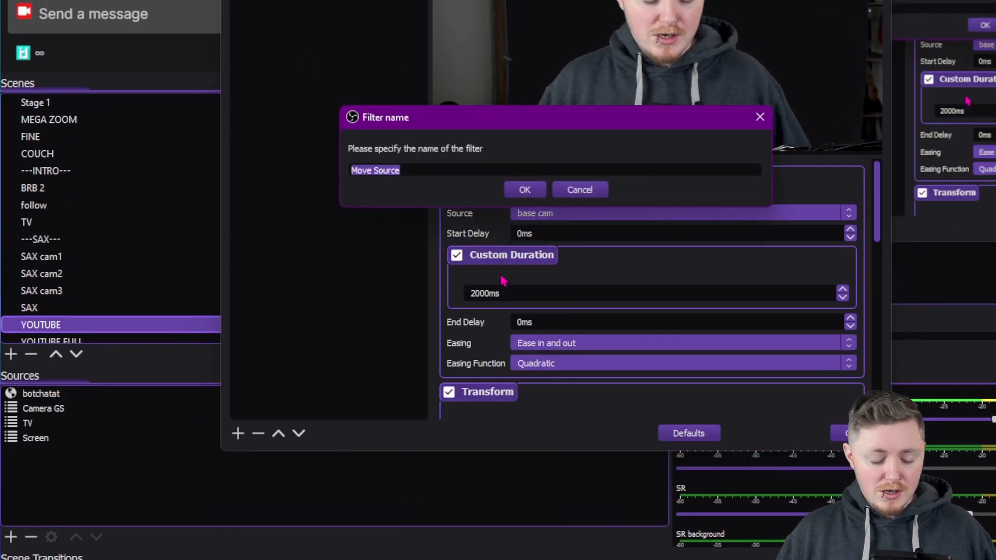
pyautogui.write('bare')
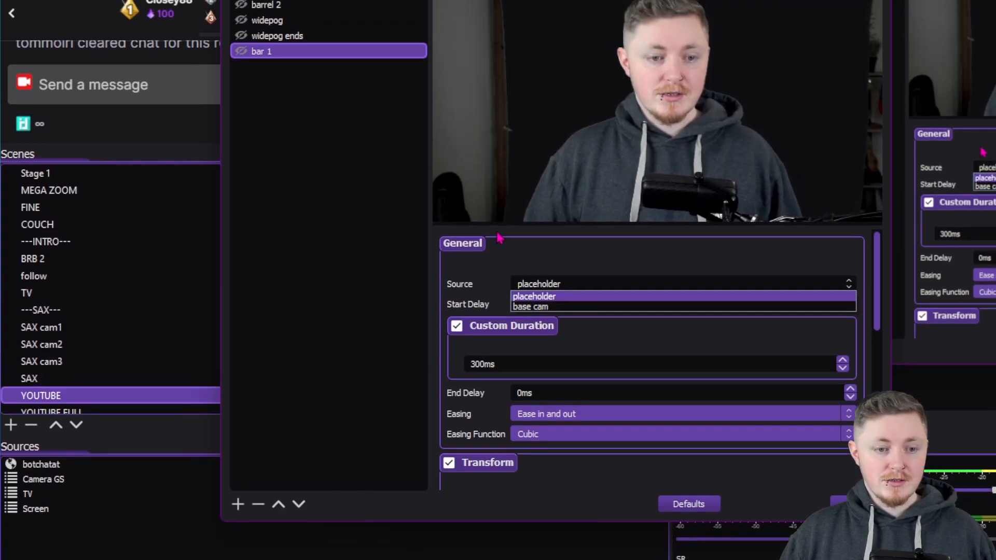
pyautogui.click(530, 306)
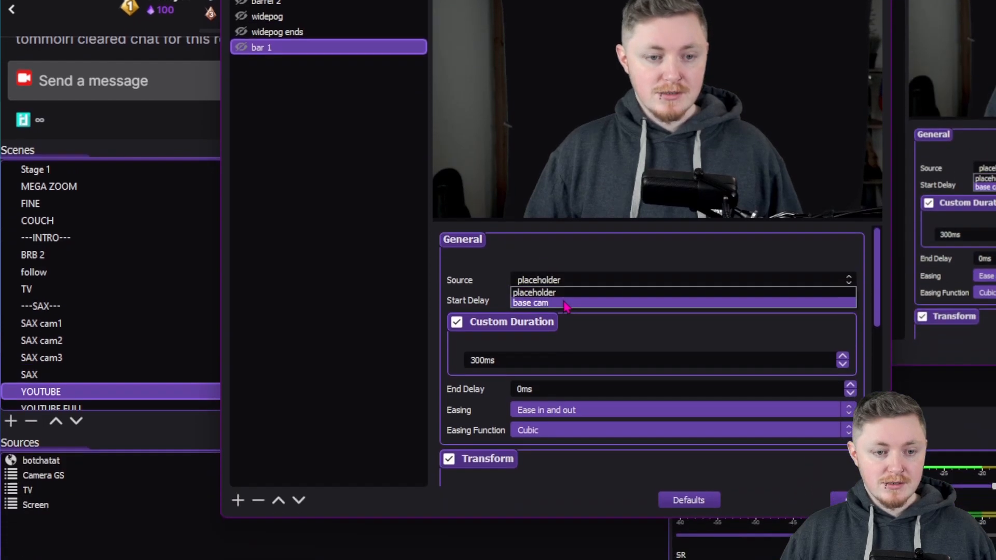
pyautogui.click(530, 303)
pyautogui.write('1000')
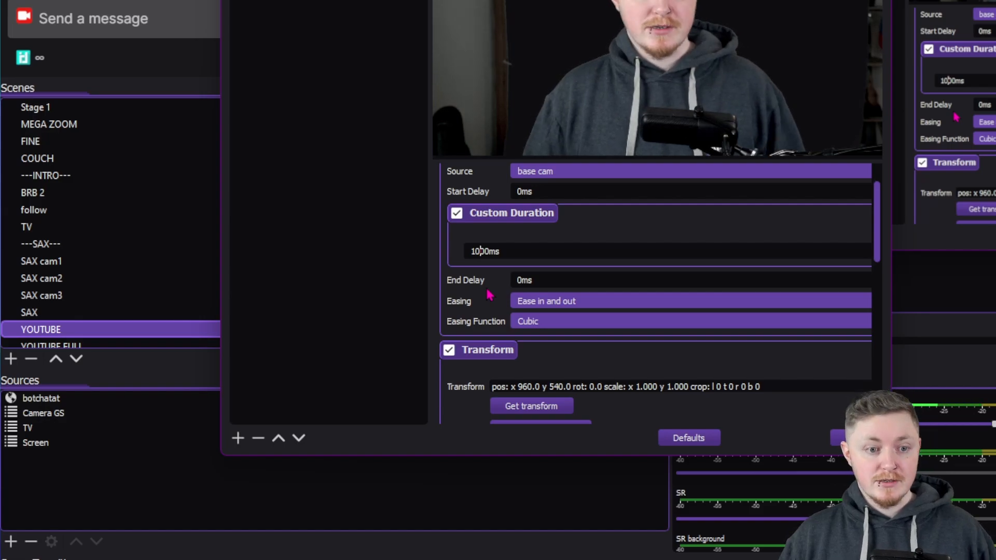
pyautogui.scroll(-3)
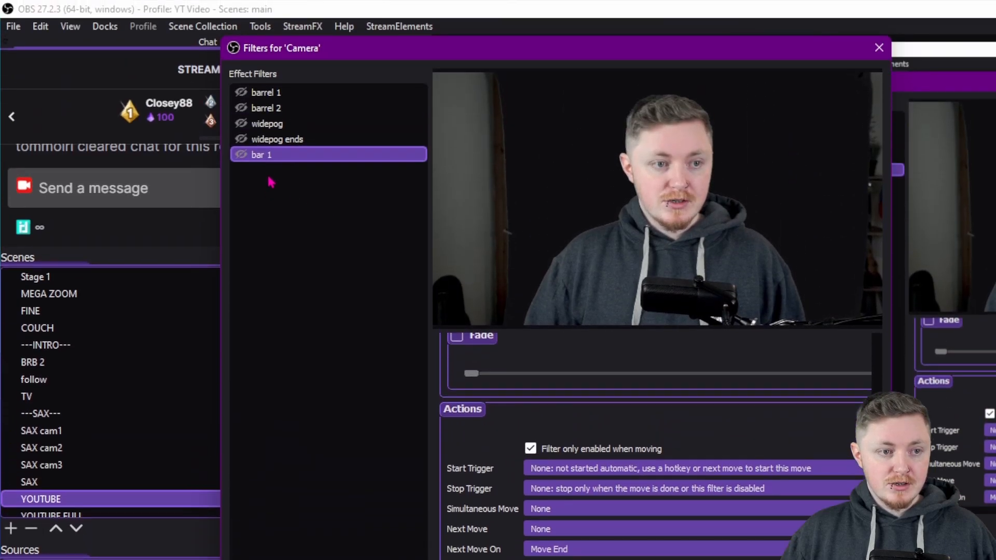
# - Duplicate bar 1 as bar 2 and set its Next Move so the two bar filters chain
pyautogui.rightClick(261, 155)
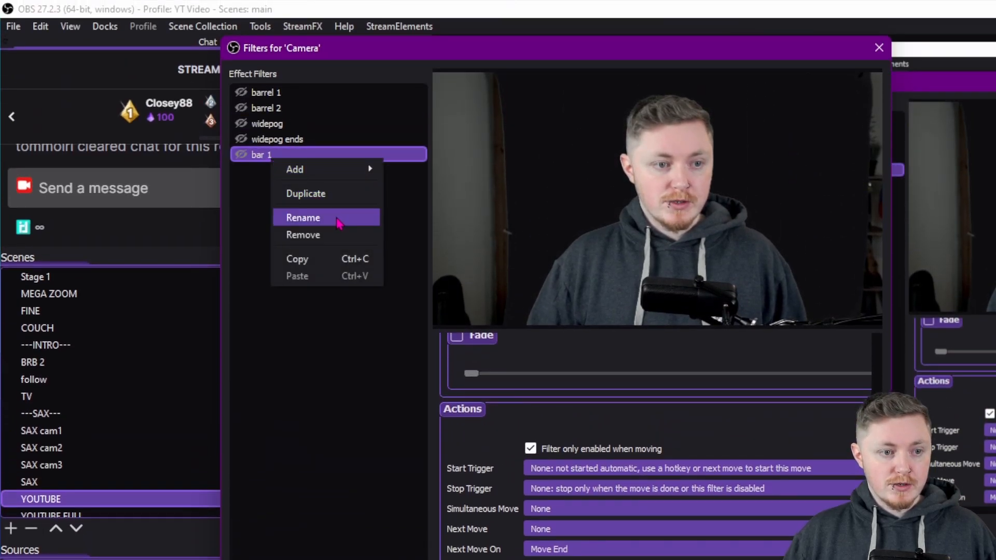
pyautogui.click(303, 216)
pyautogui.write('bar 2')
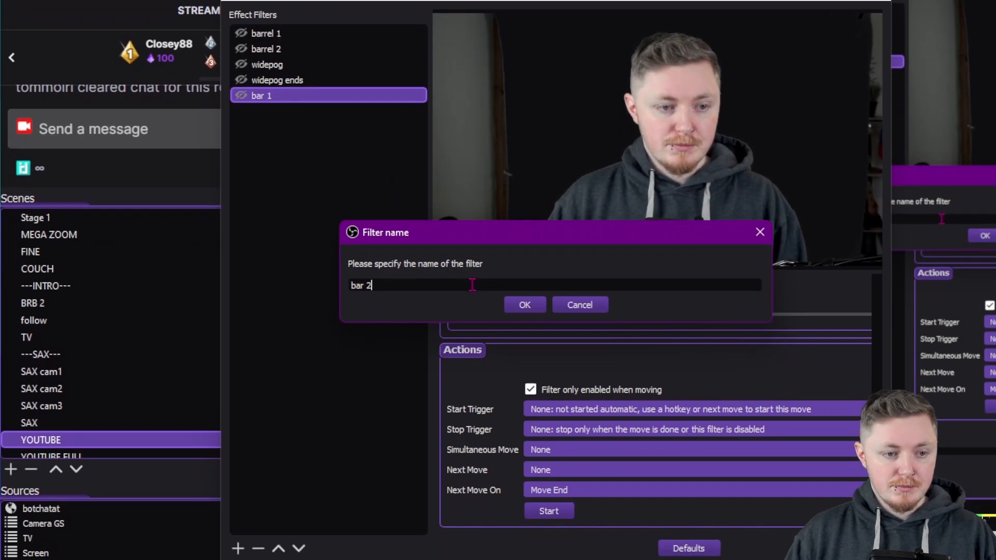
pyautogui.click(525, 305)
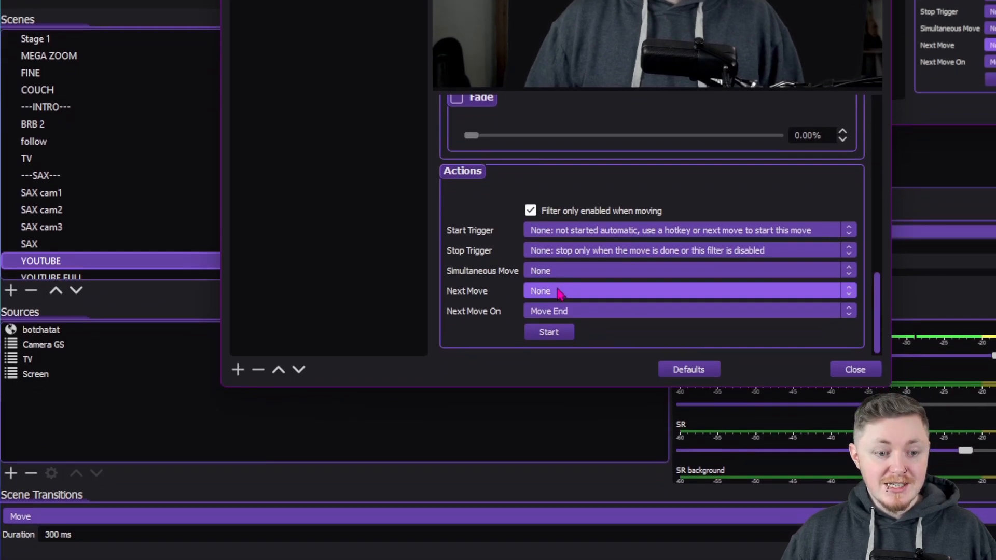
pyautogui.click(685, 291)
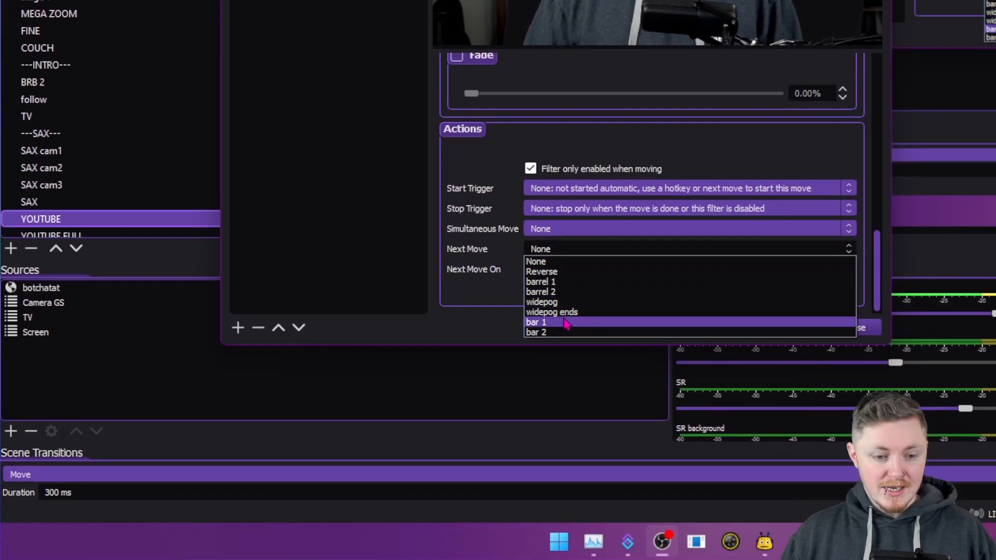
pyautogui.click(536, 332)
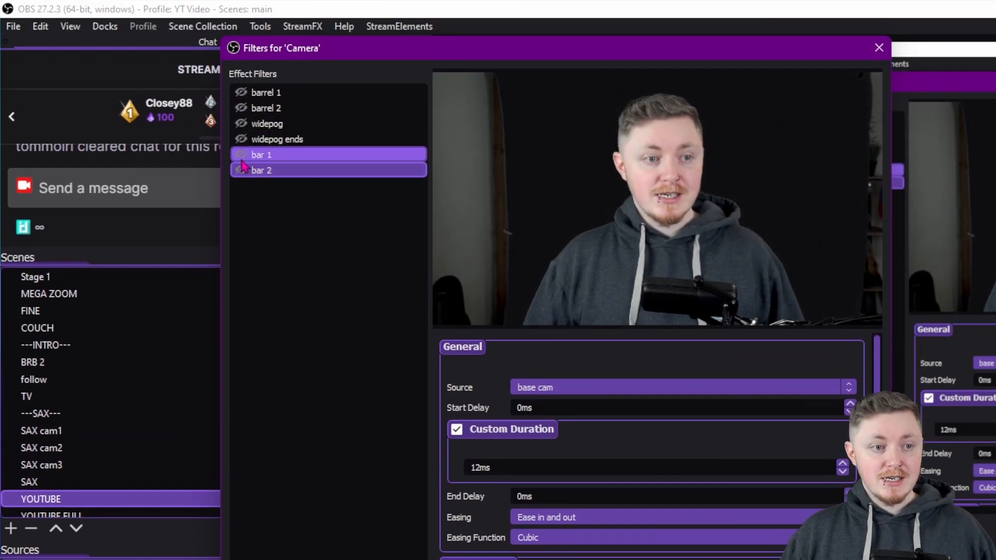
pyautogui.click(242, 155)
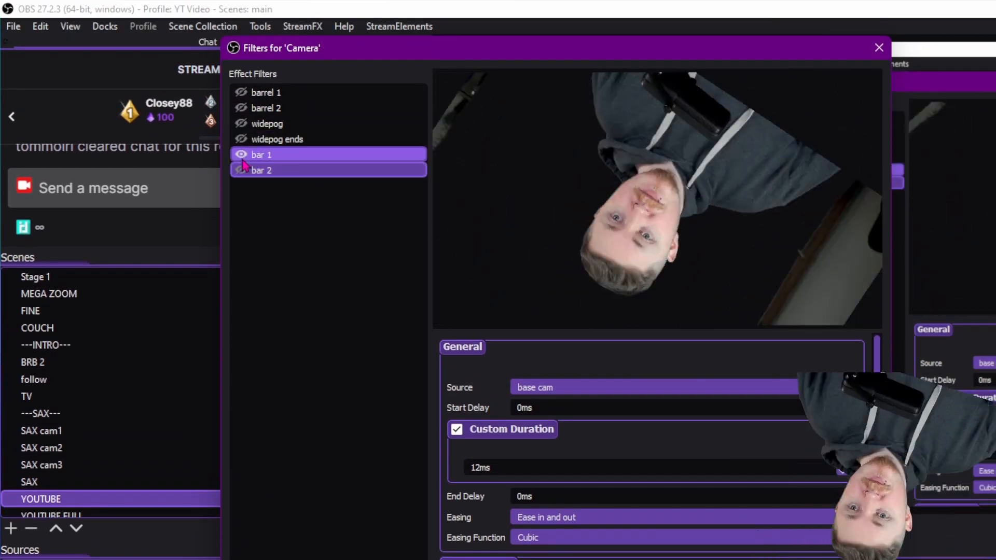
pyautogui.click(241, 155)
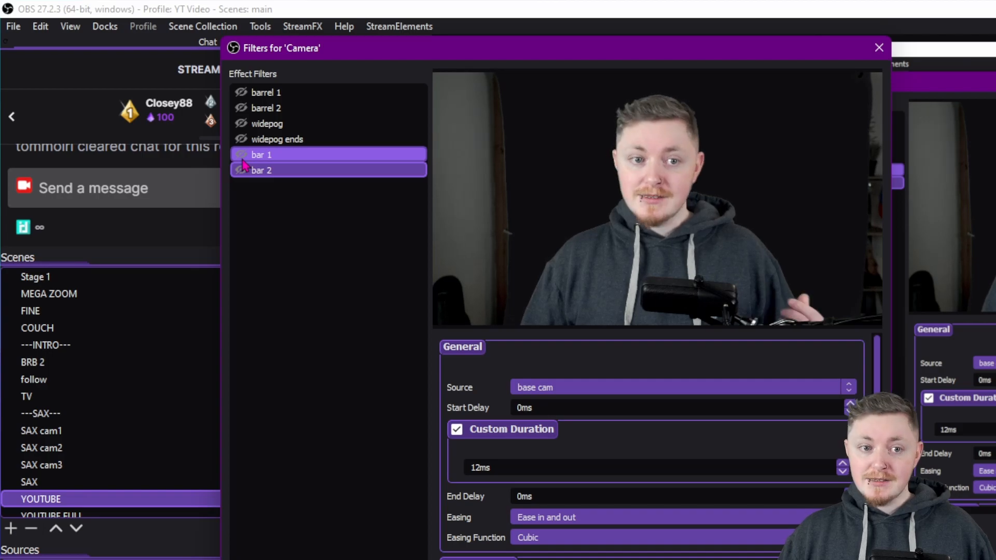
pyautogui.click(241, 155)
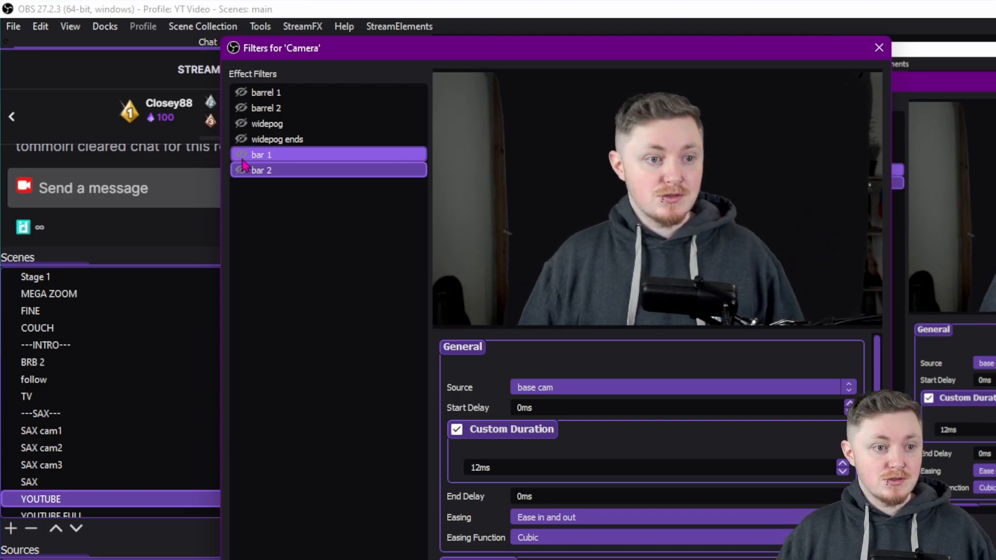
pyautogui.click(241, 155)
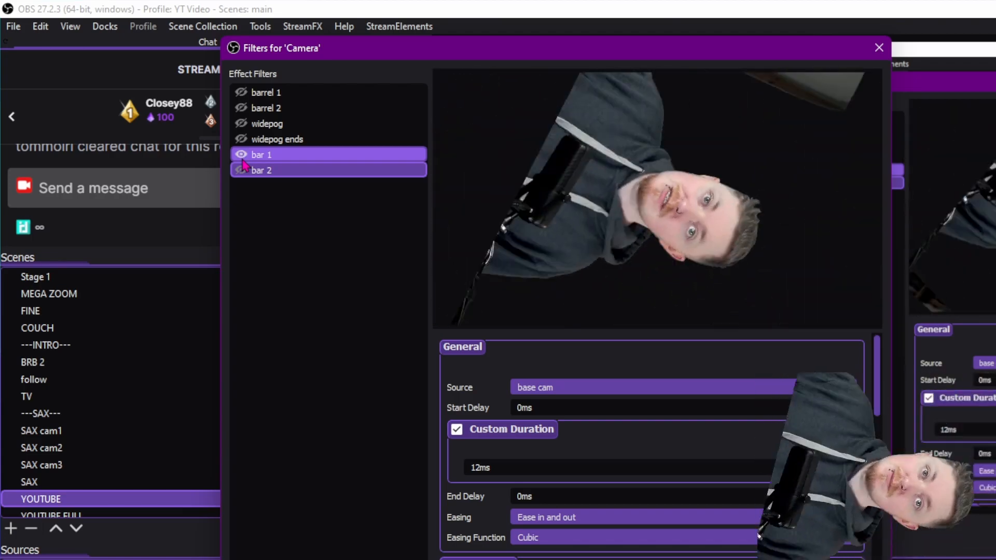
pyautogui.click(241, 154)
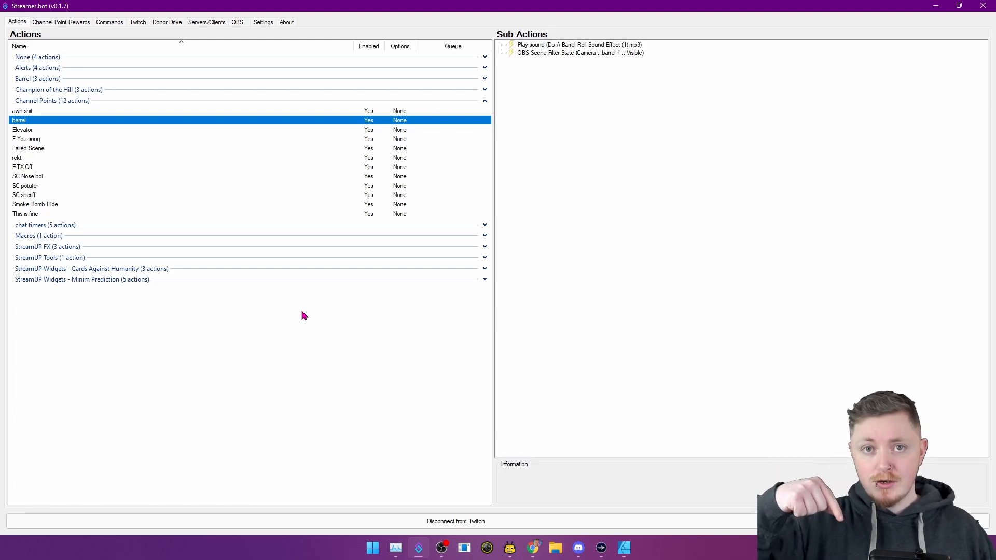
# - Open and close the Import Actions window without importing, then show the barrel action's sub-actions
pyautogui.click(293, 321)
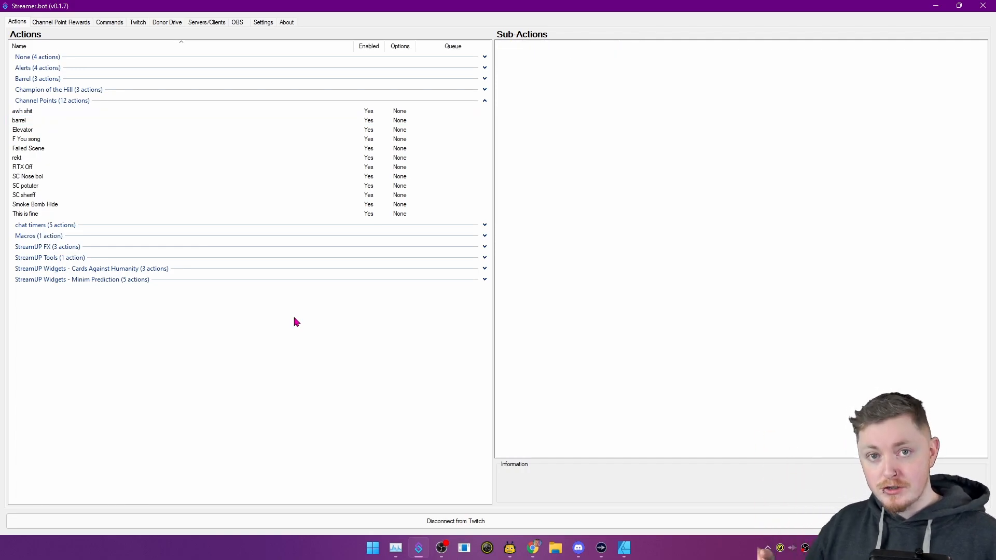
pyautogui.rightClick(294, 321)
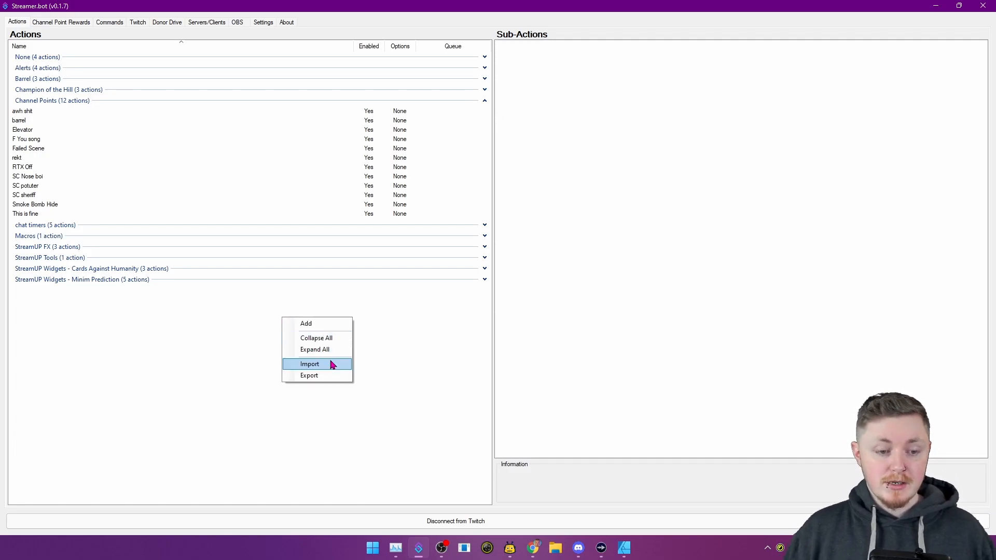
pyautogui.click(310, 364)
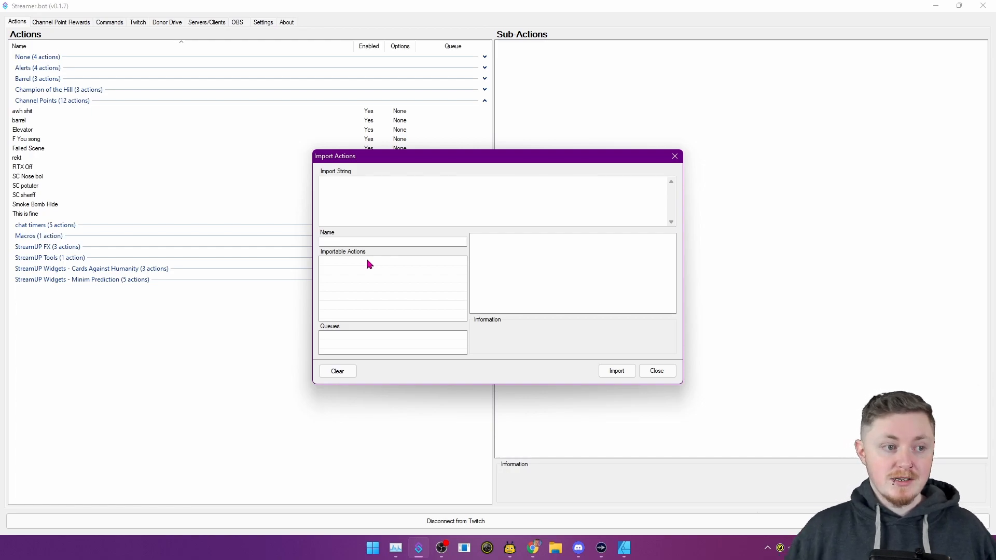
pyautogui.click(656, 370)
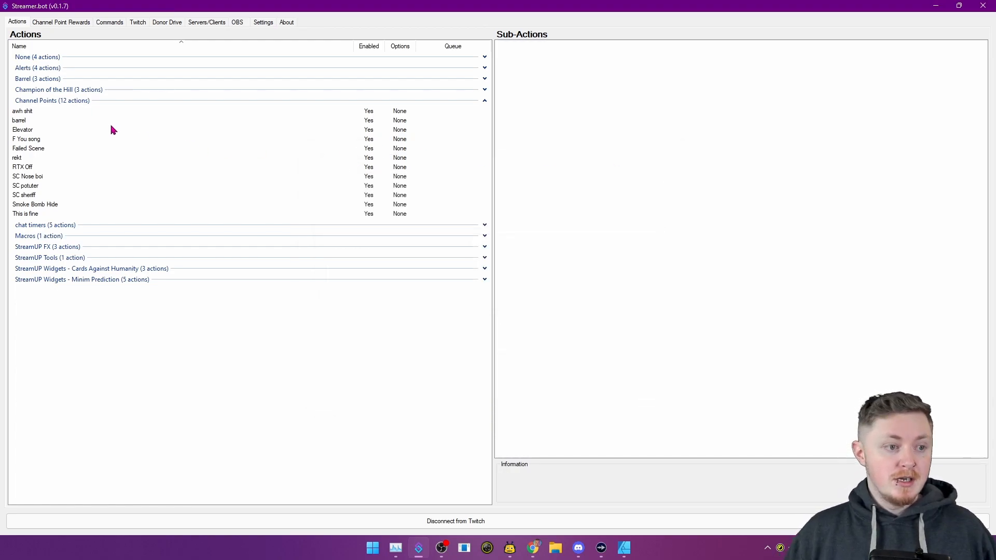
pyautogui.click(19, 120)
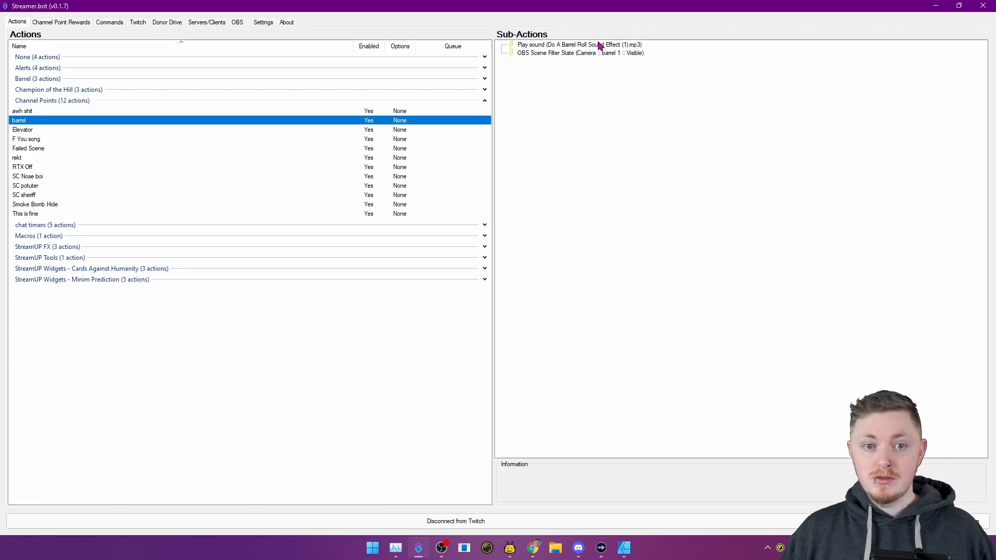
pyautogui.doubleClick(578, 44)
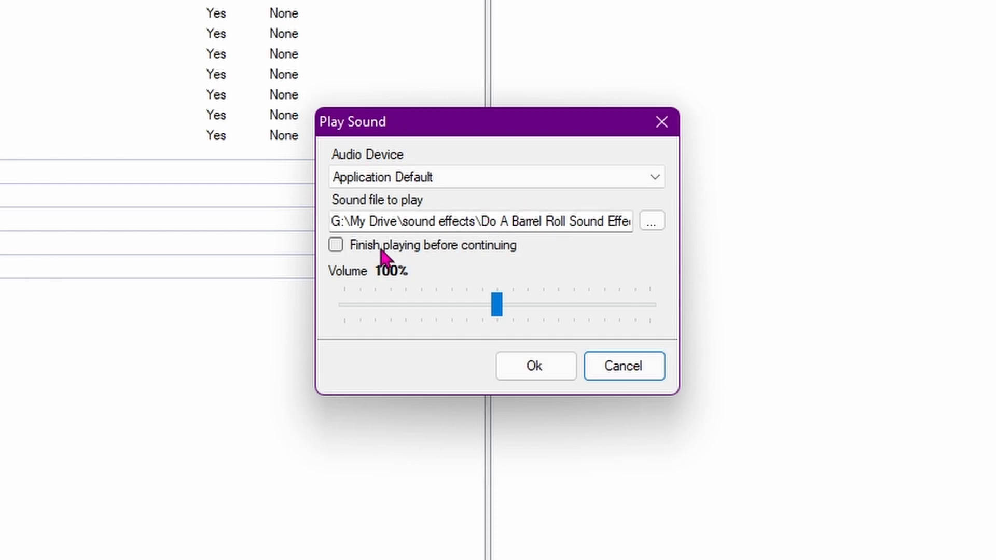
pyautogui.moveTo(383, 260)
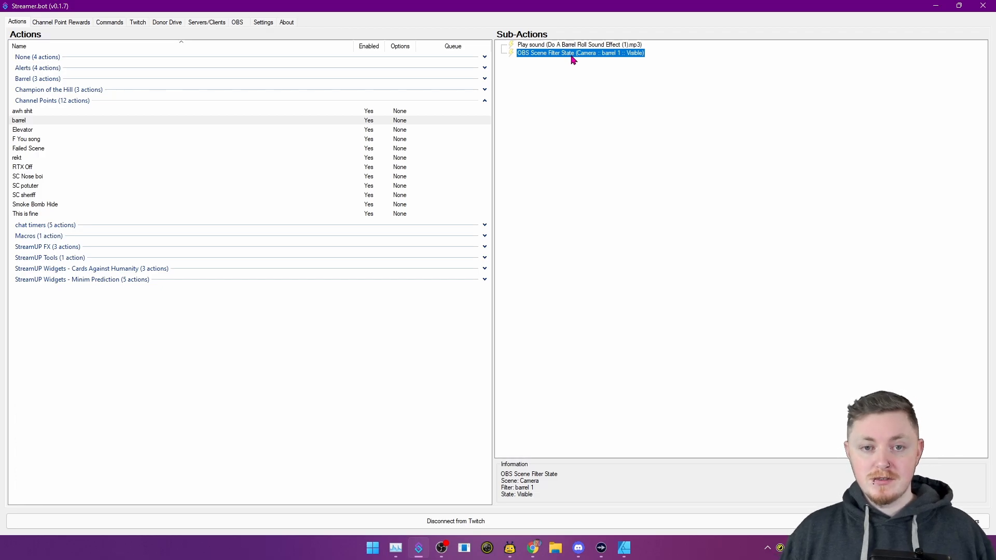
# - Check the Camera filter chosen in barrel's OBS Scene Filter State sub-action and confirm it
pyautogui.doubleClick(579, 53)
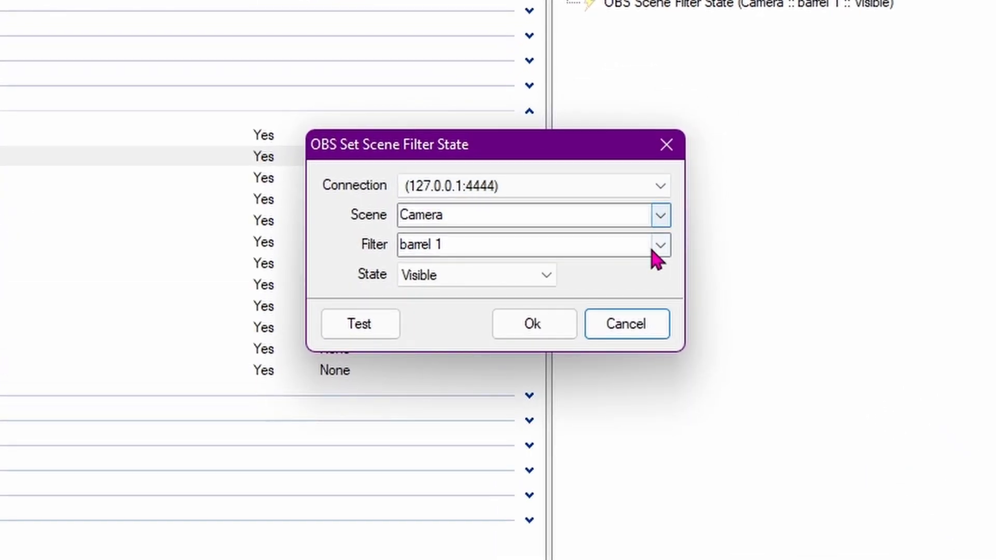
pyautogui.click(660, 245)
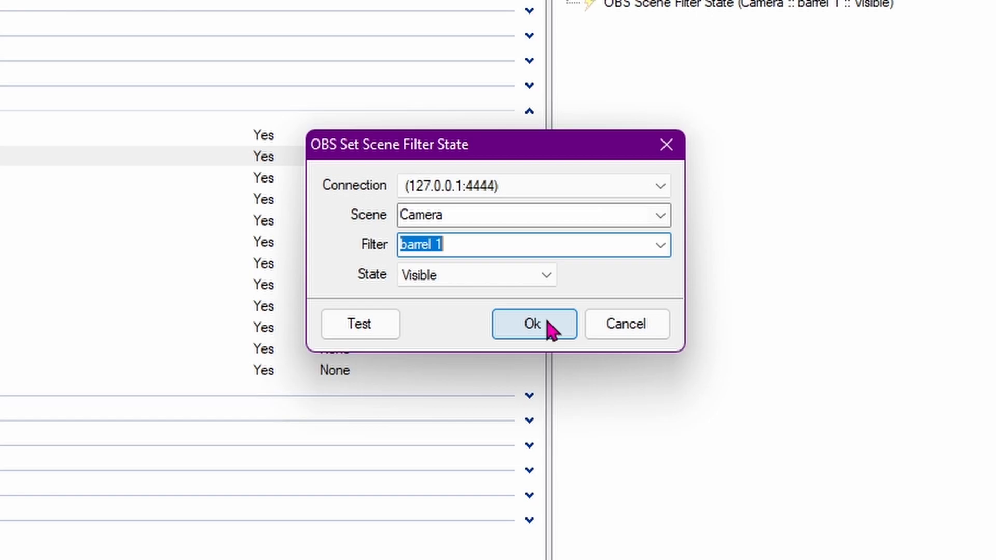
pyautogui.click(532, 323)
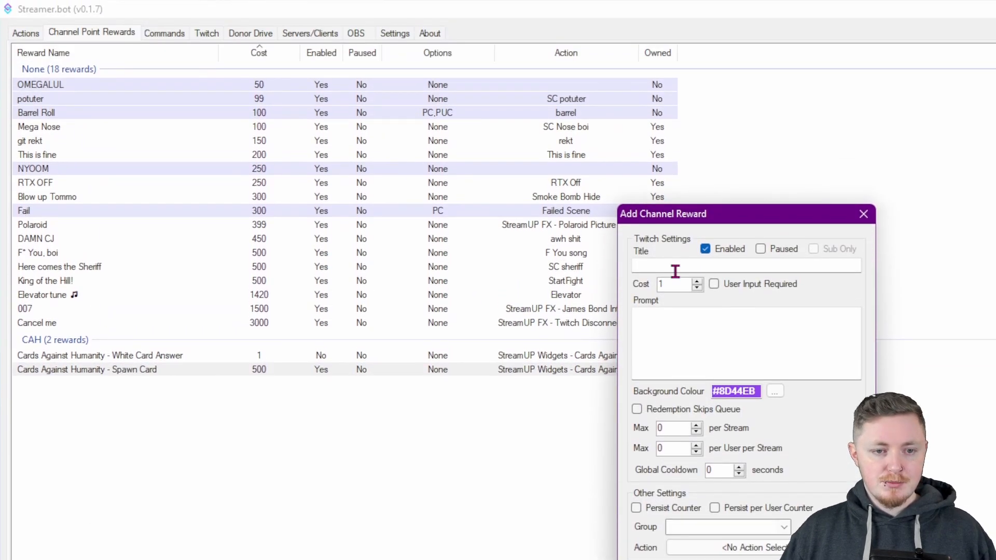
# - Give the new reward placeholder title 'basdlasikdju' and prompt 'sdoifjaspdof', then pick its action
pyautogui.write('basdlasikdju')
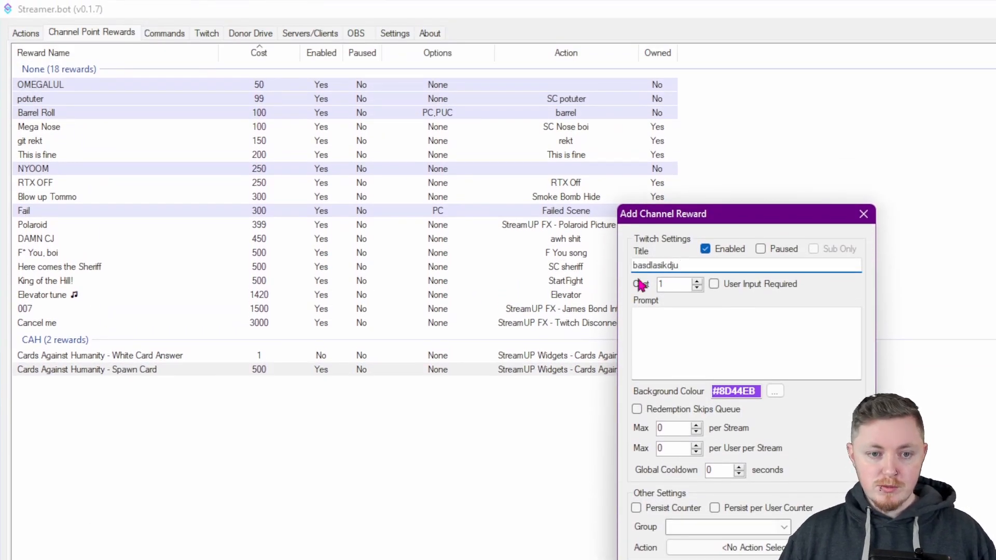
pyautogui.write('sdoifjaspdofij')
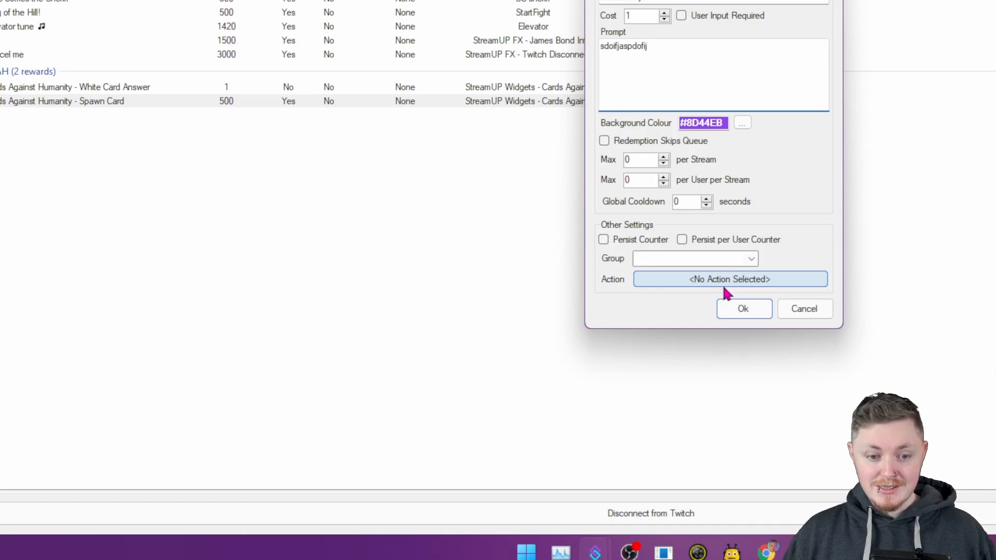
pyautogui.click(729, 279)
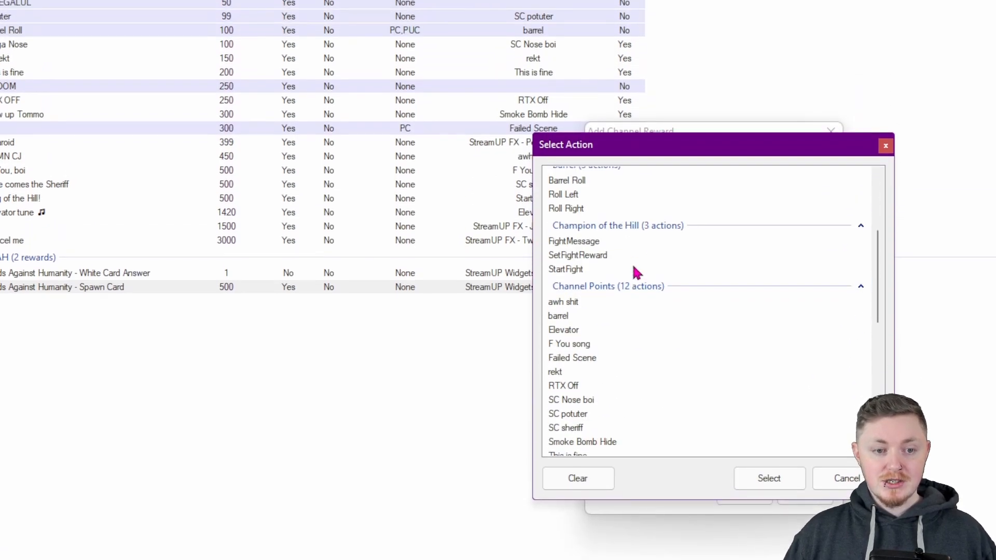